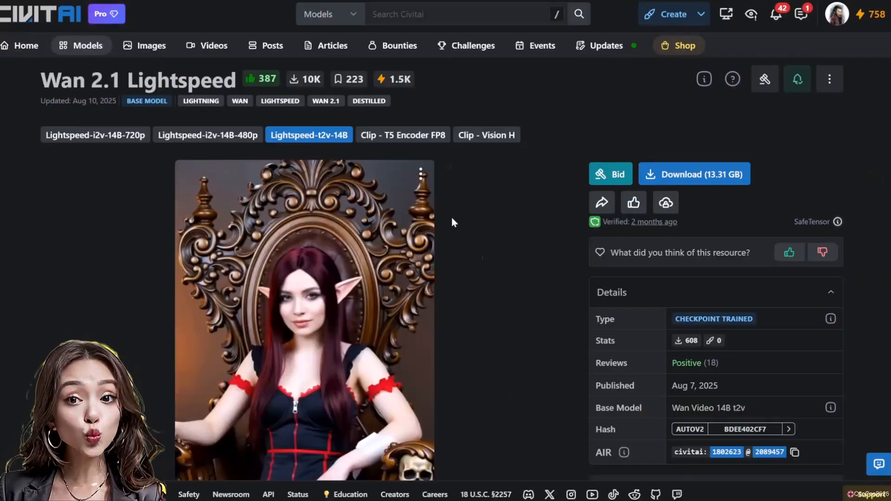
- Scroll down the Wan2_1_VAE_bf16 file page toward the umt5-xxl fp8 text encoder entry
scroll(down, 3)
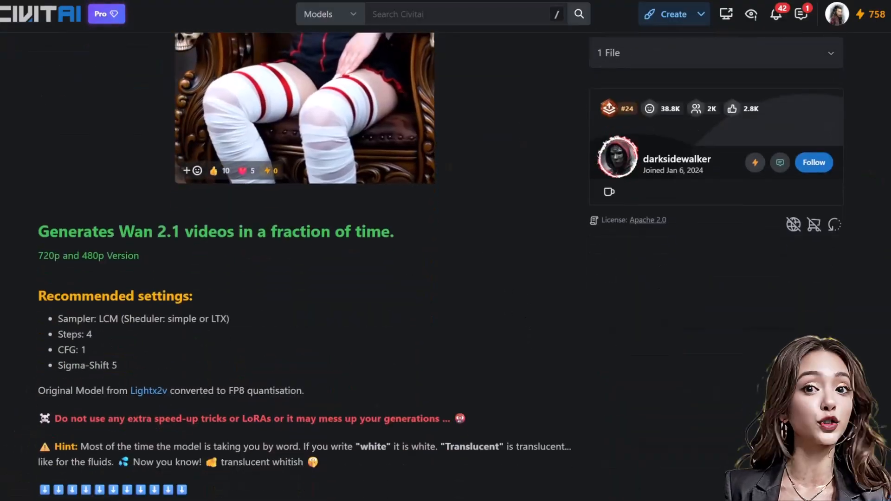
scroll(down, 3)
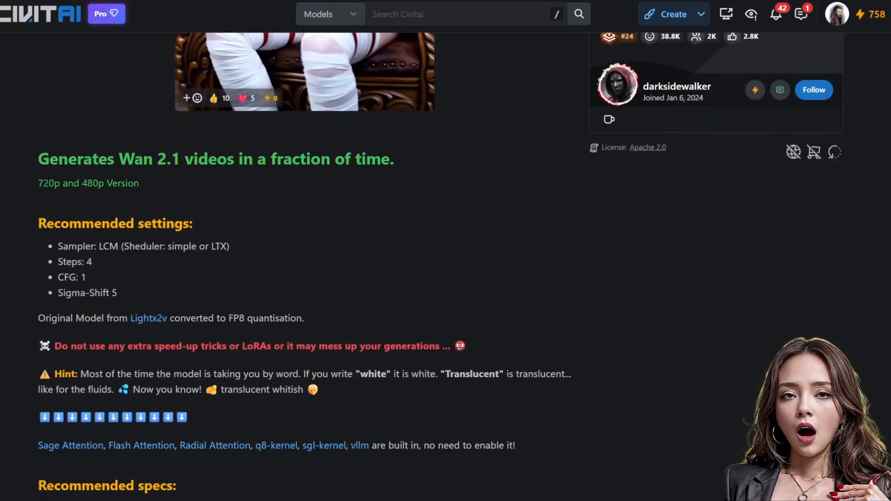
scroll(down, 3)
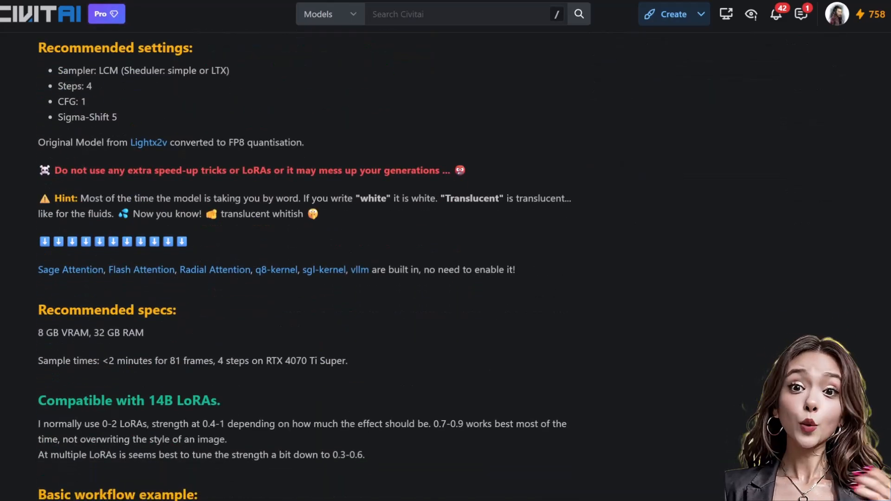
scroll(down, 3)
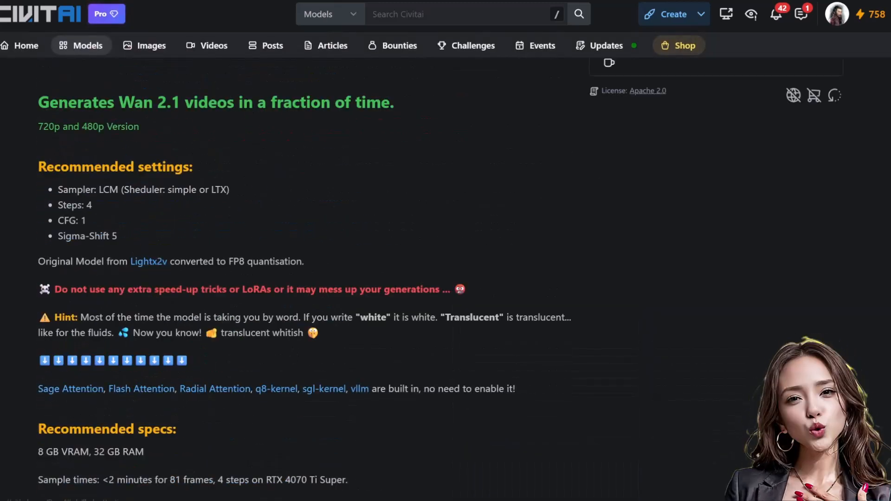
mouse_move(408, 424)
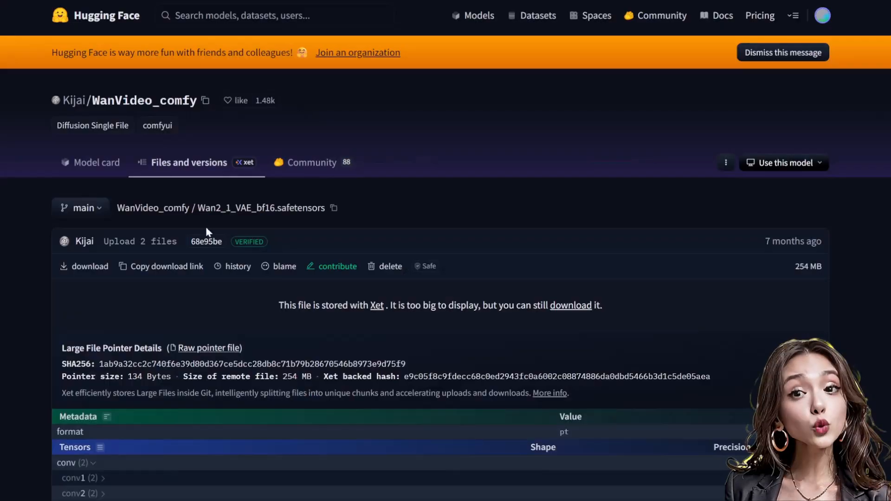
scroll(down, 3)
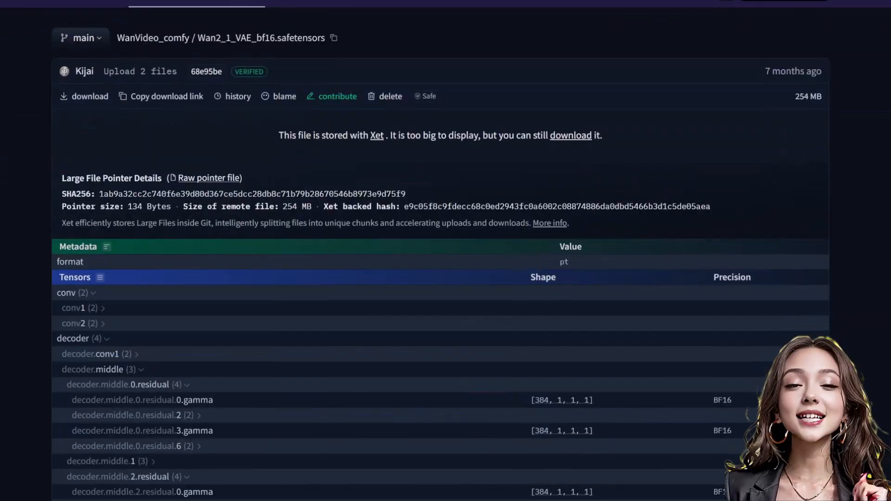
mouse_move(282, 113)
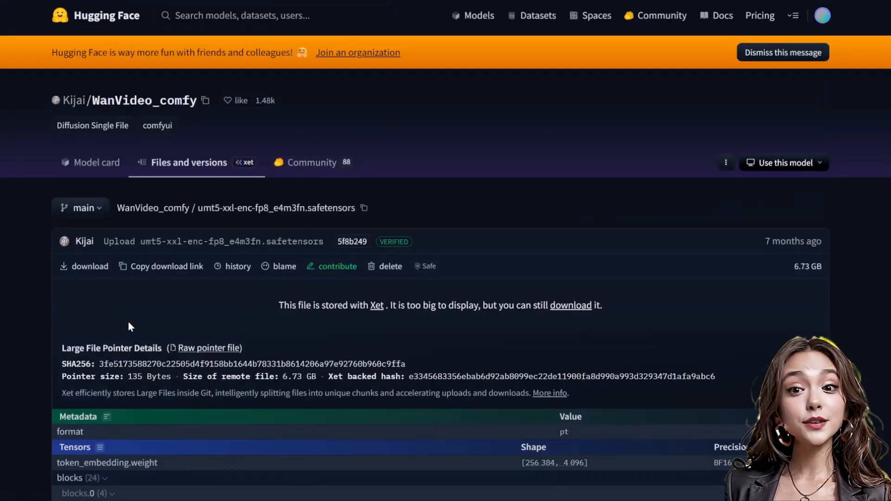
mouse_move(89, 272)
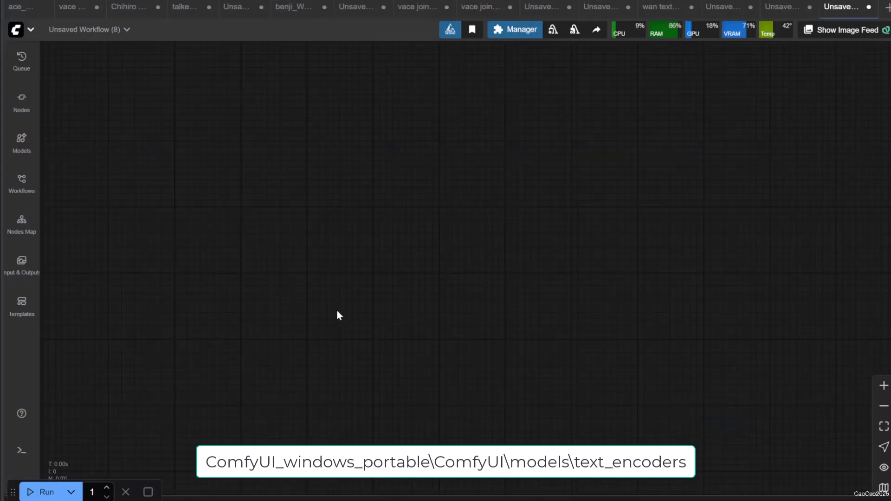
- In Manager, disable Skip update check, update ComfyUI and confirm the server reboot
click(515, 29)
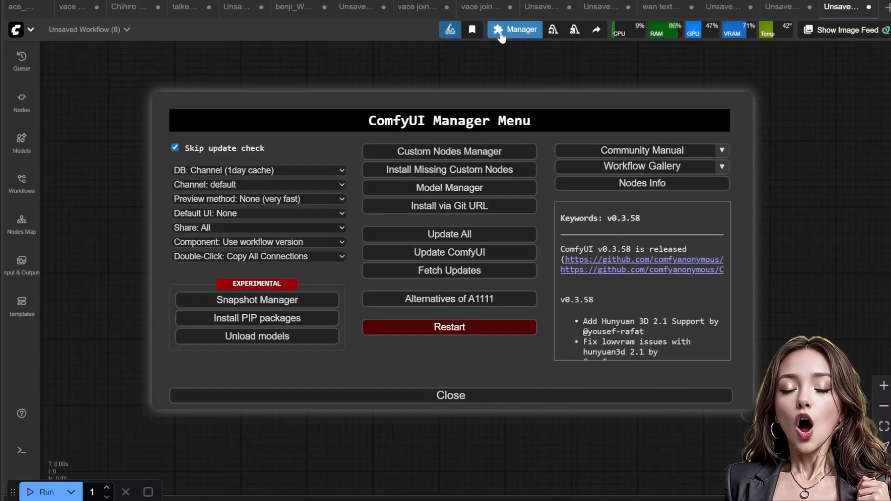
click(175, 147)
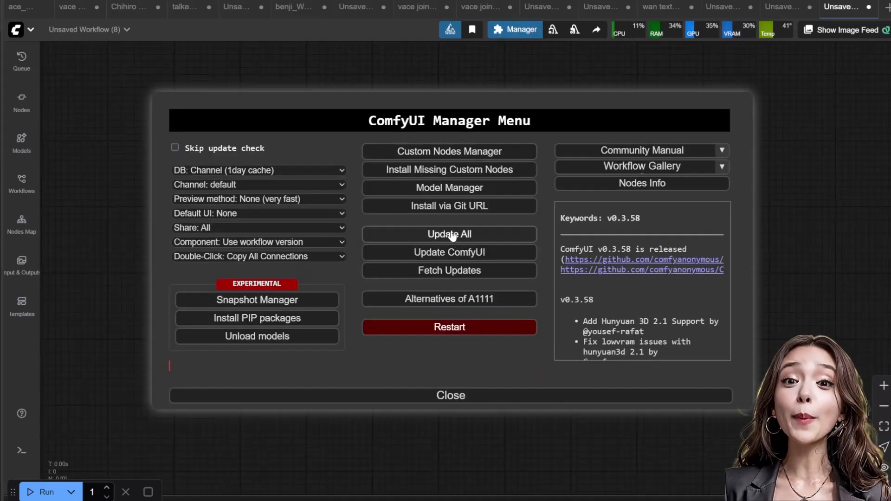
click(449, 252)
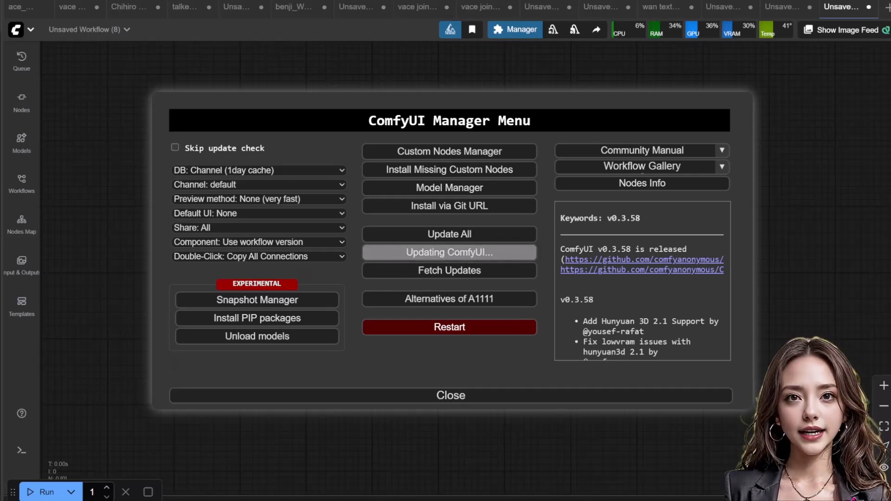
mouse_move(612, 309)
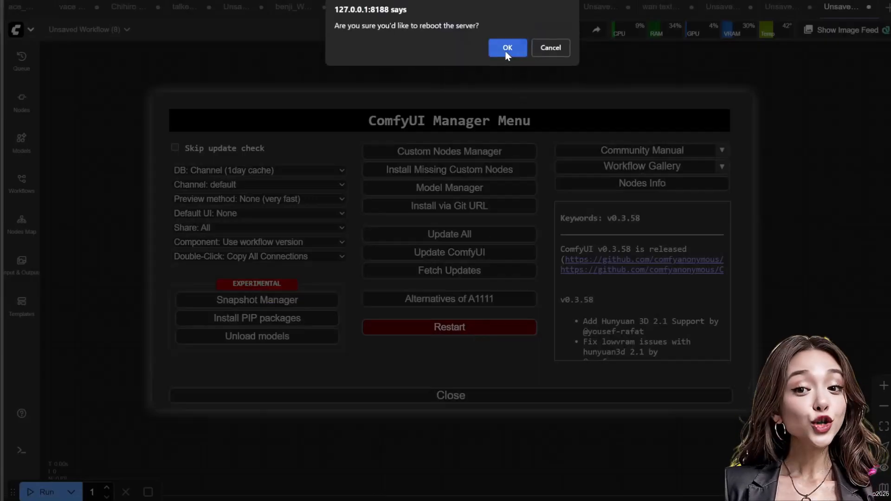
click(507, 48)
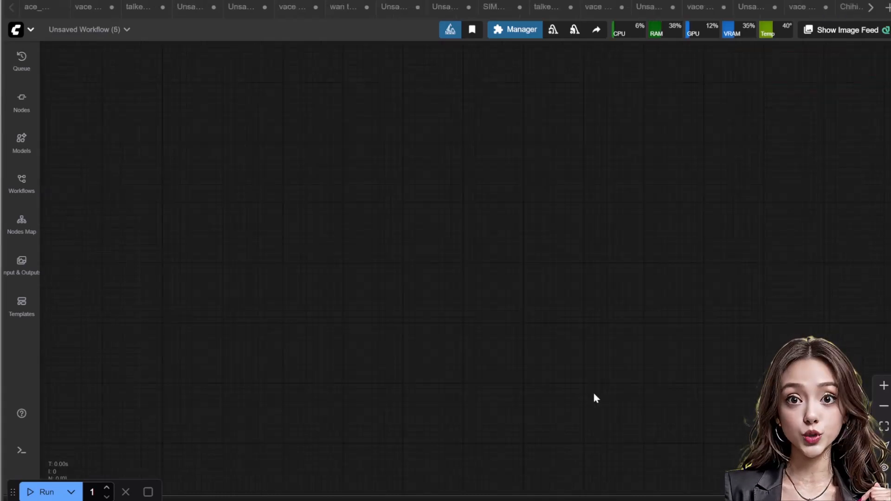
mouse_move(653, 105)
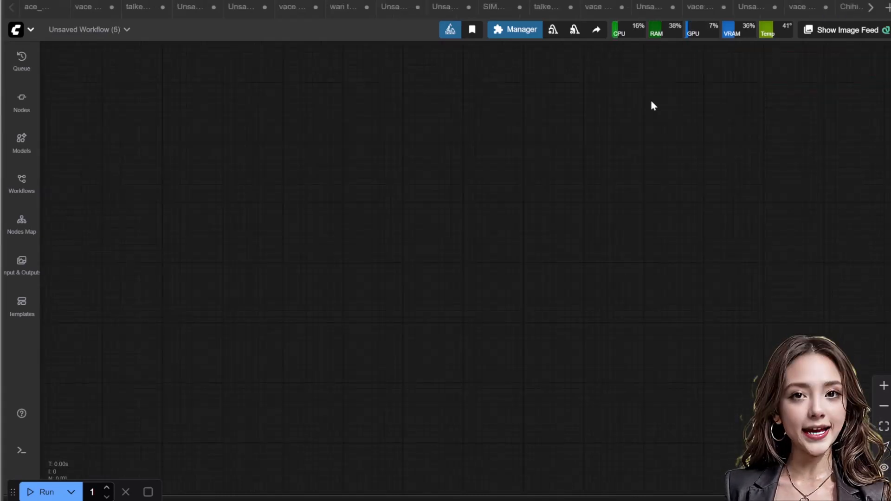
- Search the Custom Nodes Manager for 'Video Helper Suite' to confirm it is installed
click(514, 29)
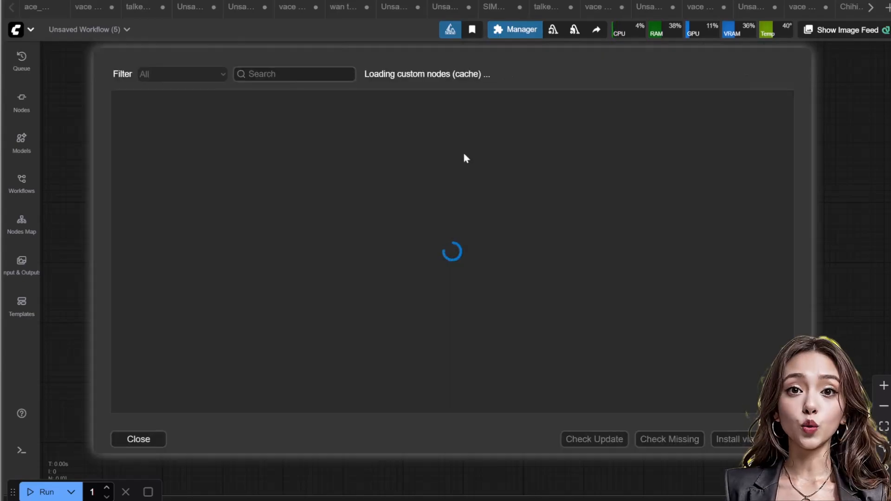
text(Video Helper Suite)
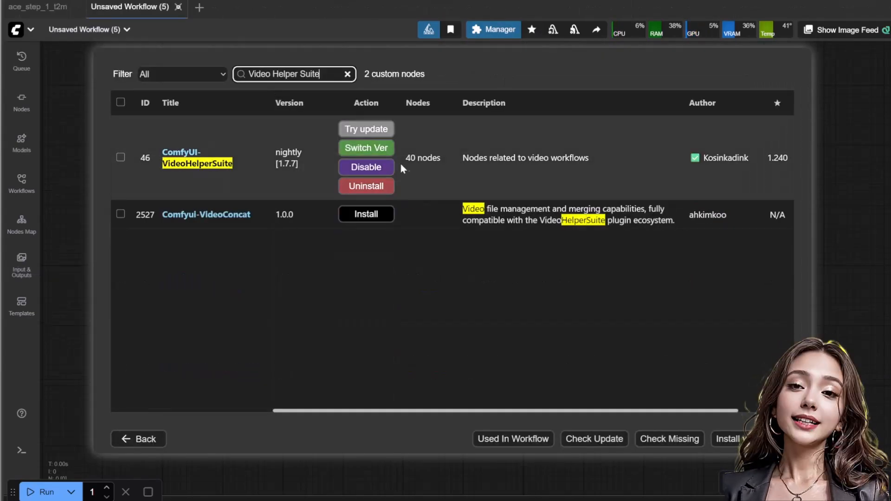
click(366, 129)
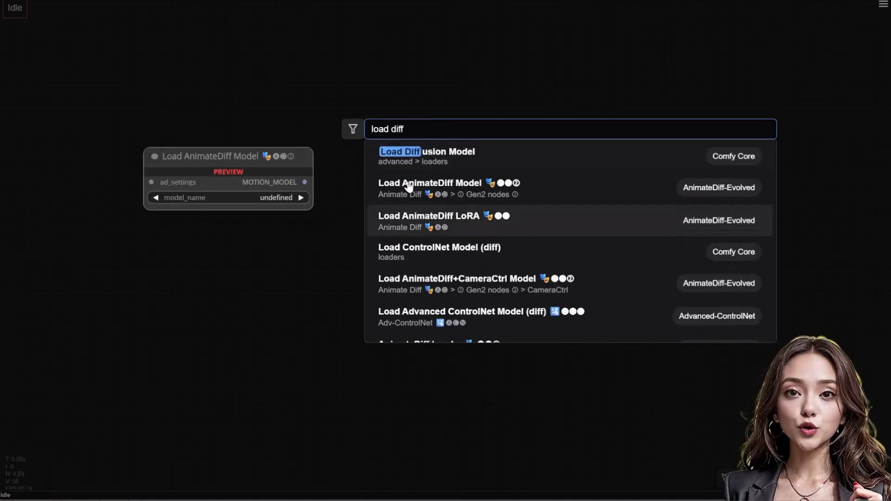
- Add Load Diffusion Model, Load CLIP with umt5 xxl fp8 scaled encoder, and Load VAE with wan_2.1
click(400, 152)
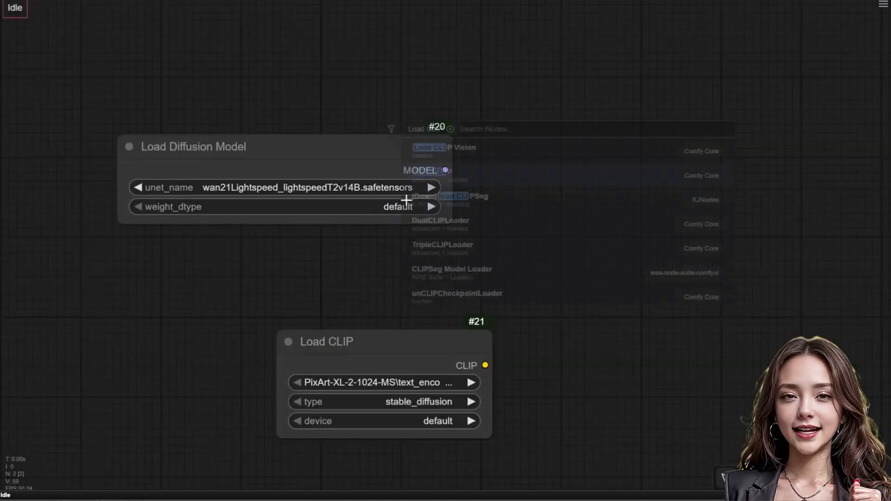
click(381, 383)
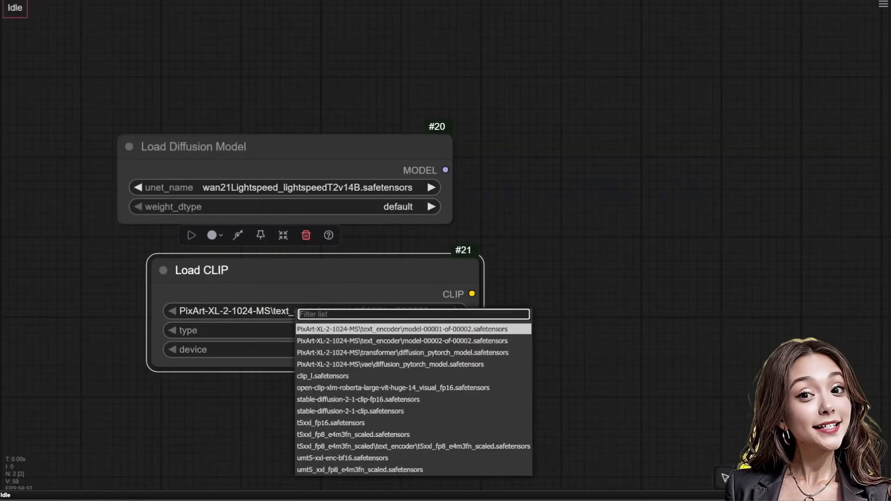
click(358, 471)
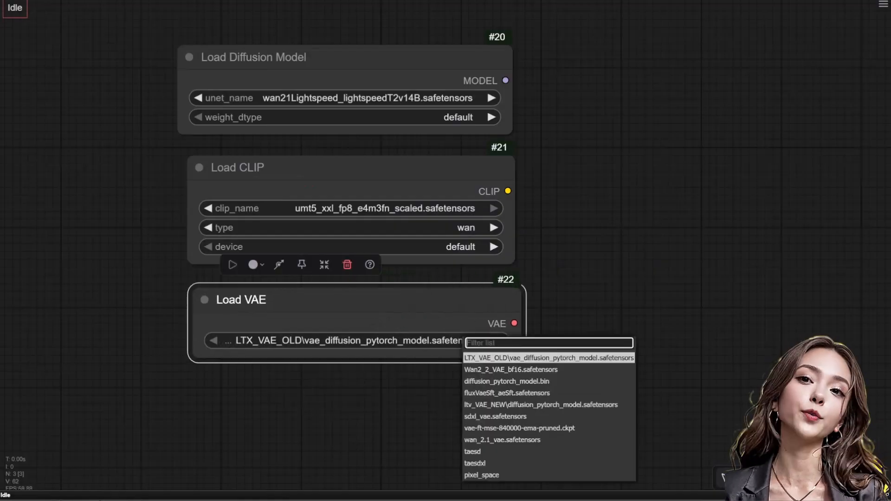
click(503, 440)
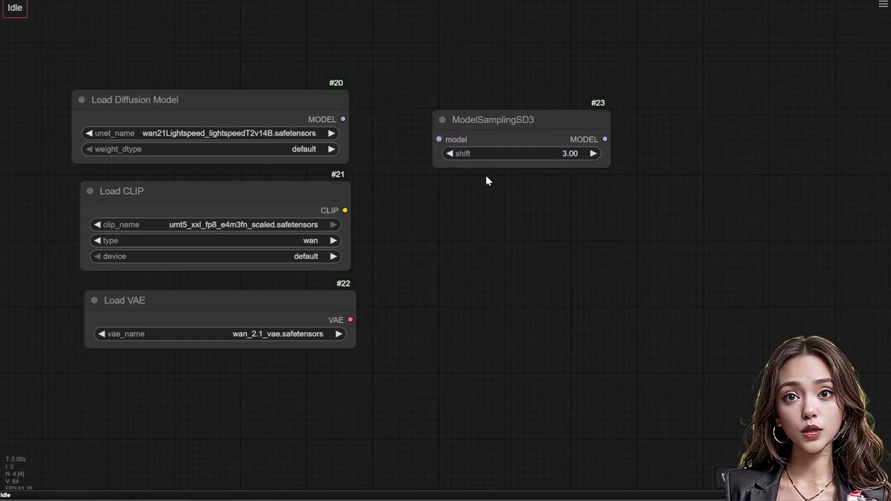
- Wire the diffusion model through ModelSamplingSD3 (shift 5) into a KSampler at 4 steps, cfg 1, lcm
drag(344, 119, 439, 139)
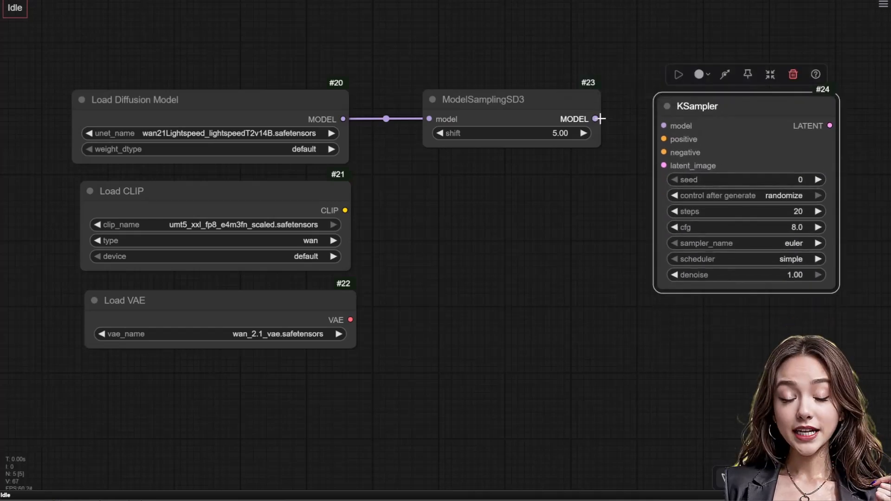
drag(597, 119, 663, 126)
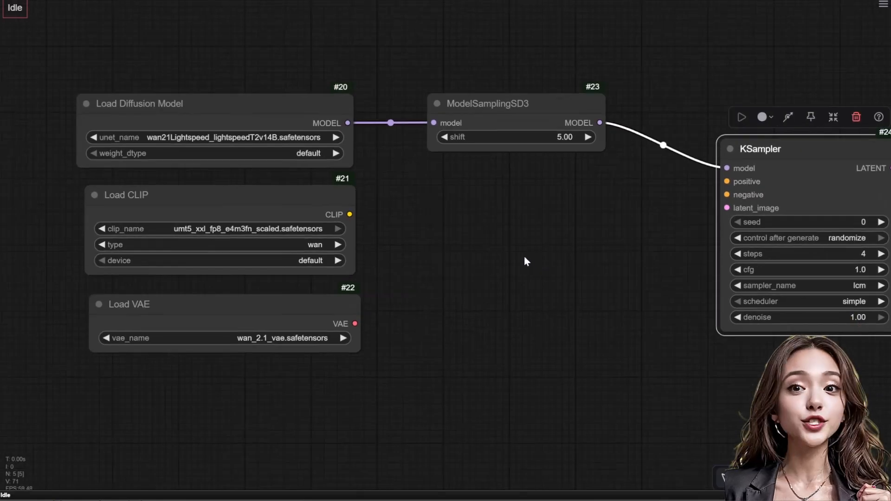
text(cli)
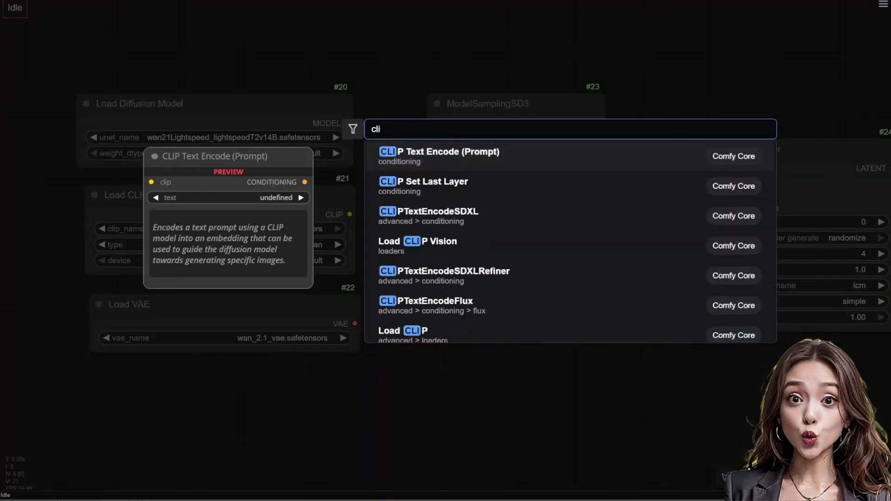
- Add CLIP Text Encode prompts ('a slim and sexy asian woman in pink tight shirt…') and an 848×480, 81-frame empty latent video
click(439, 152)
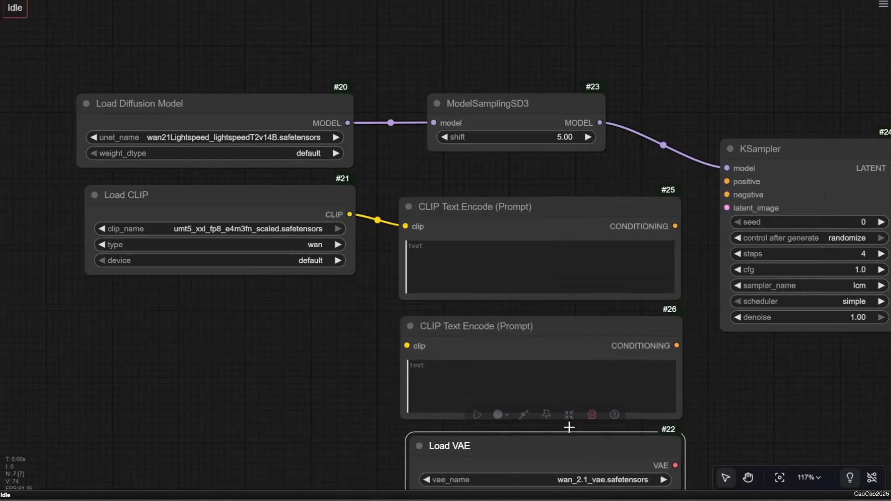
text(a slim and sexy asian woman in pink tight shirt and a denim short pants, the background is a beach, it is day time with great light. You could also see blue sky. The woman smiling to the camera and then show a love sign with her hand)
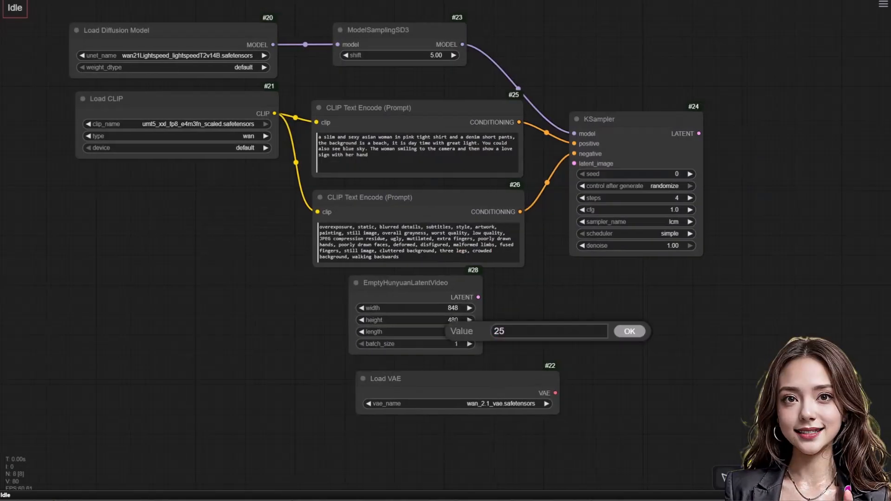
click(630, 331)
text(c)
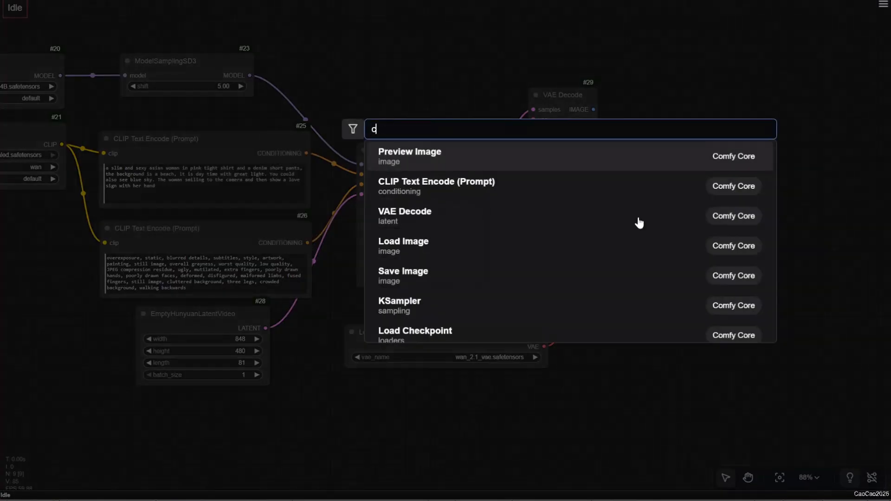
- Add VAE Decode and a VHS Video Combine node at 25 fps, image/gif, filename prefix myout\test
text(ombine vi)
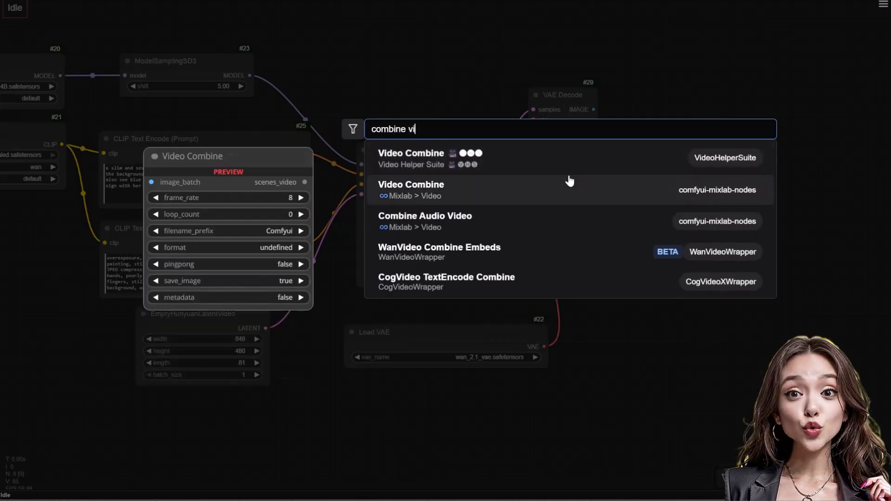
click(411, 153)
text(myout\)
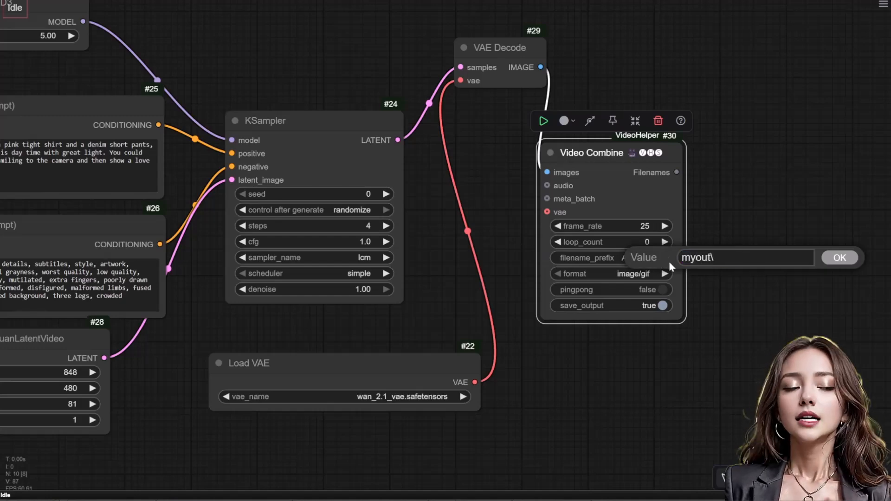
text(test)
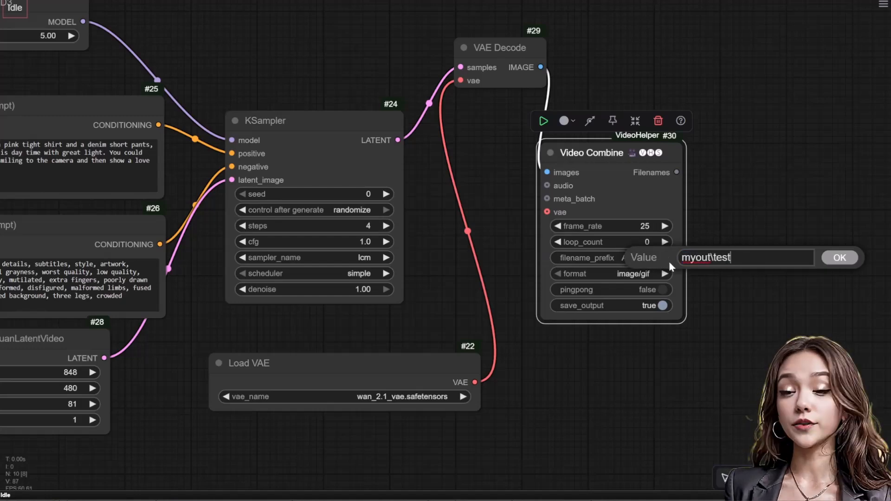